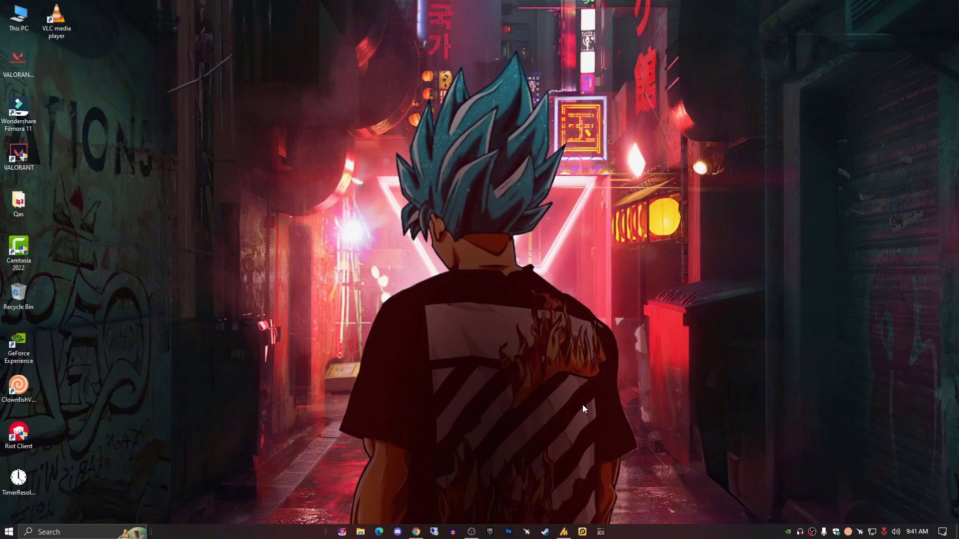
mouse_move(585, 409)
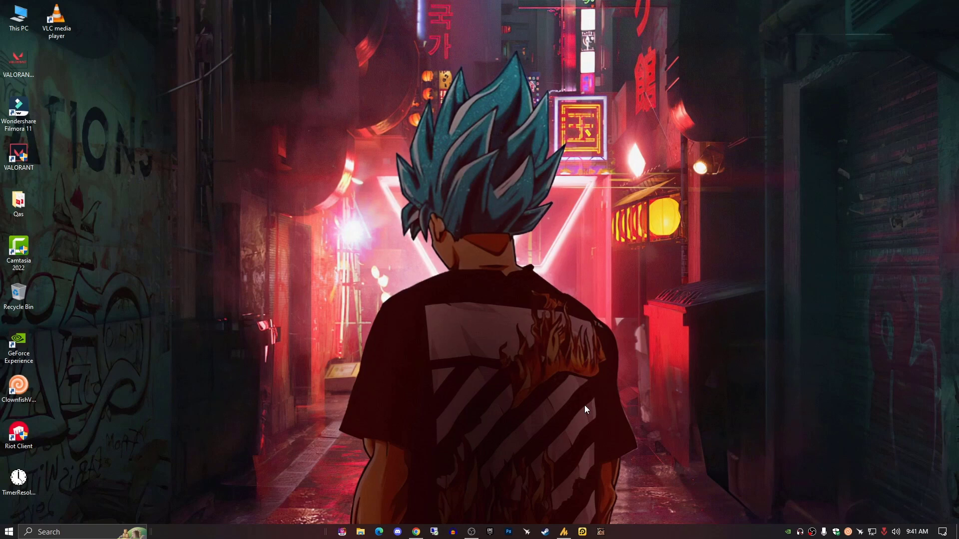
mouse_move(592, 417)
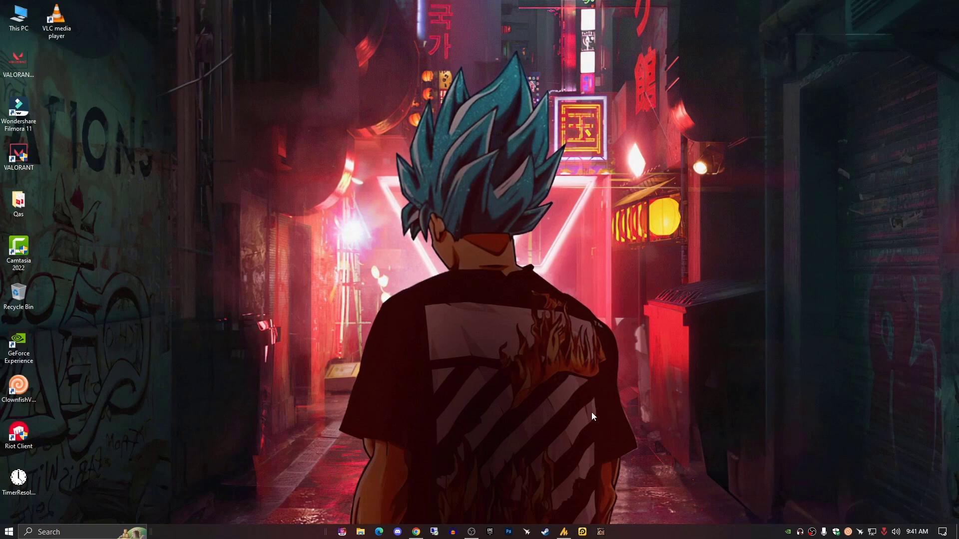
mouse_move(260, 223)
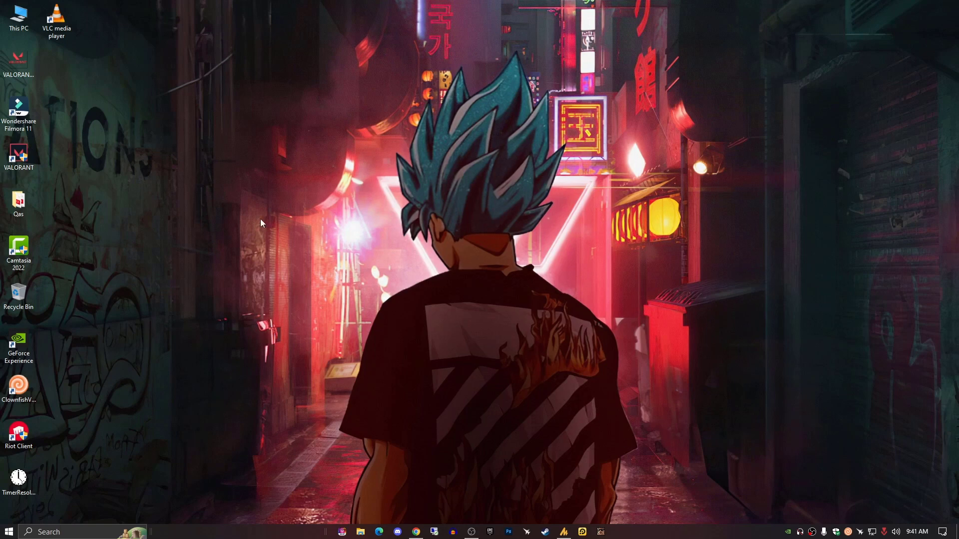
- Bring up the Properties of This PC from the desktop to reach the System About page
click(19, 15)
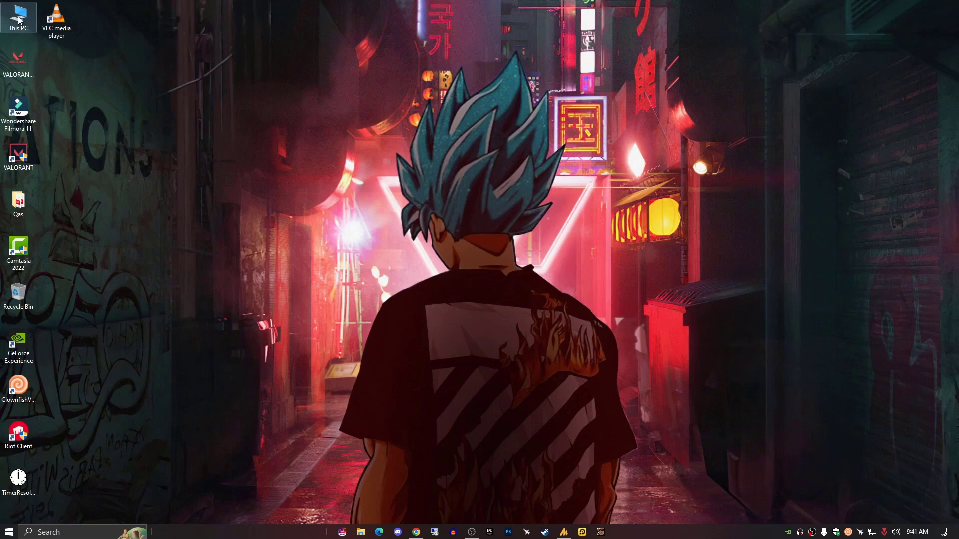
right_click(19, 18)
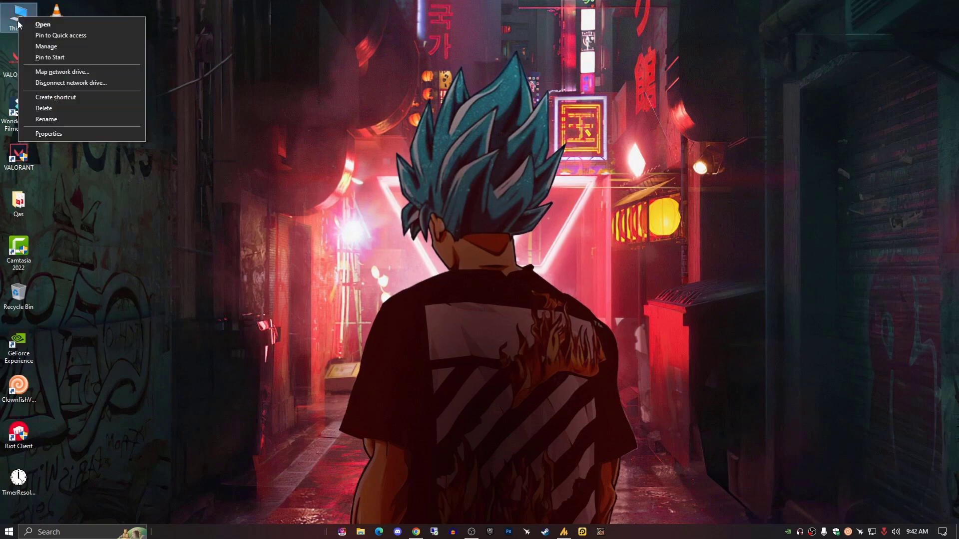
click(188, 100)
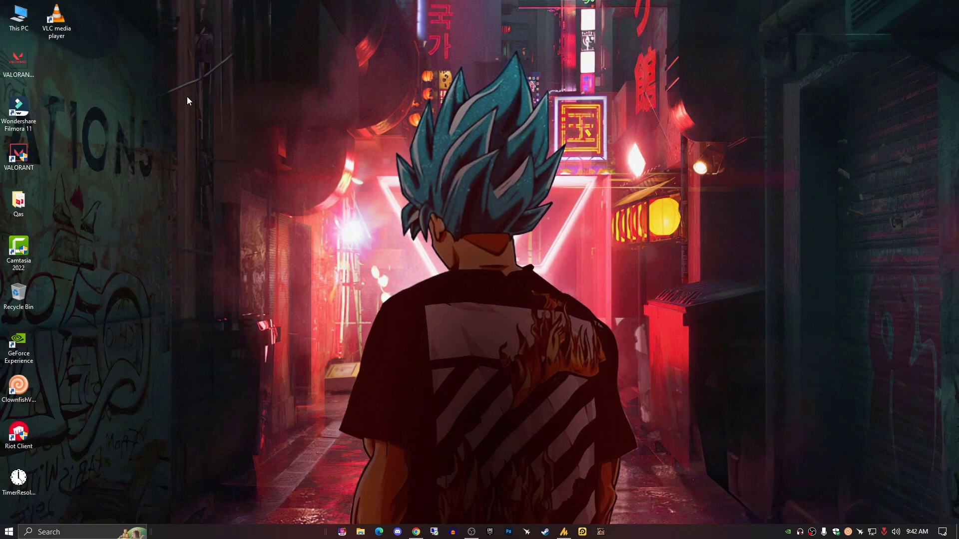
right_click(18, 17)
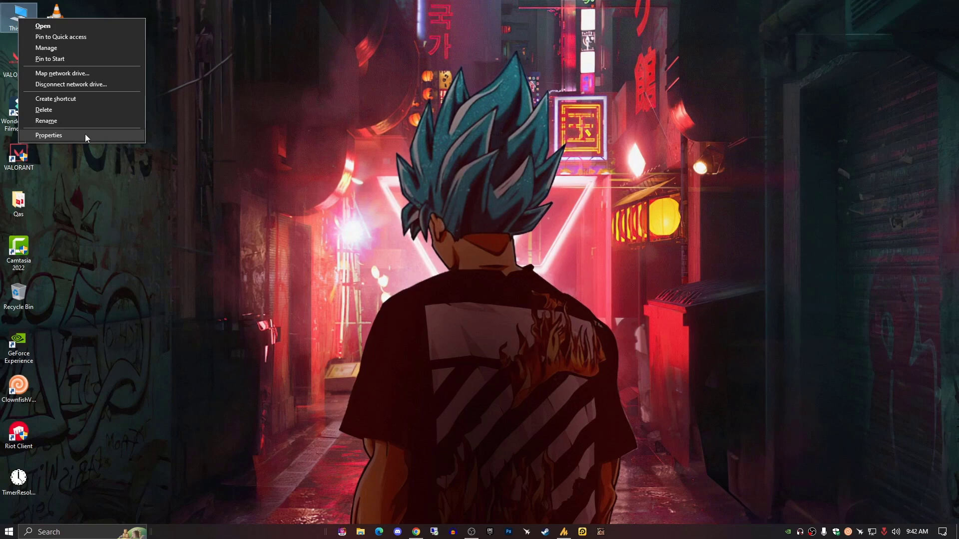
mouse_move(146, 196)
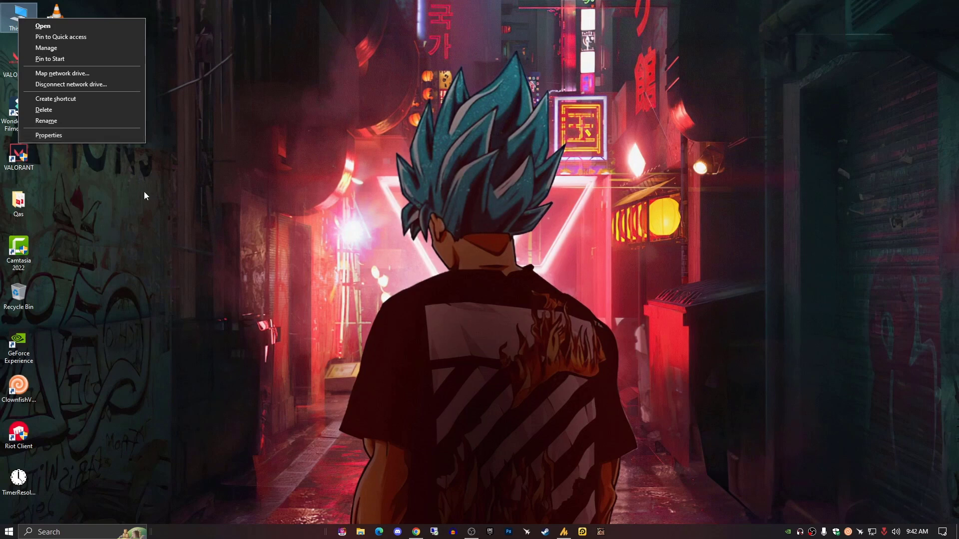
click(274, 254)
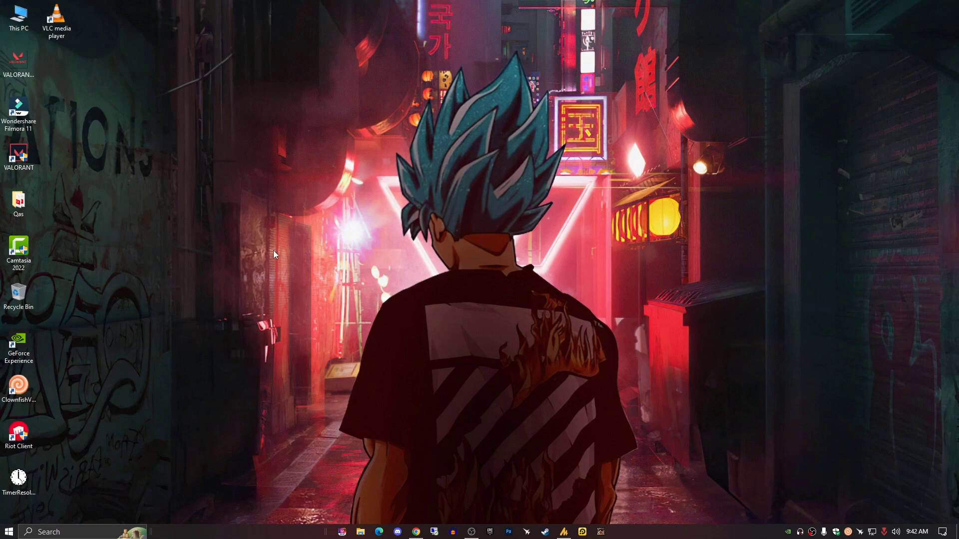
mouse_move(335, 487)
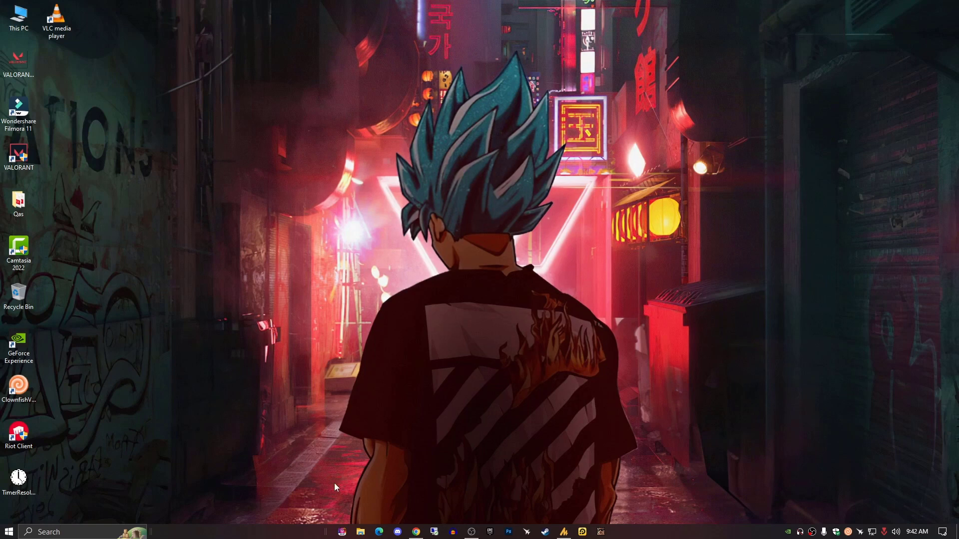
mouse_move(224, 384)
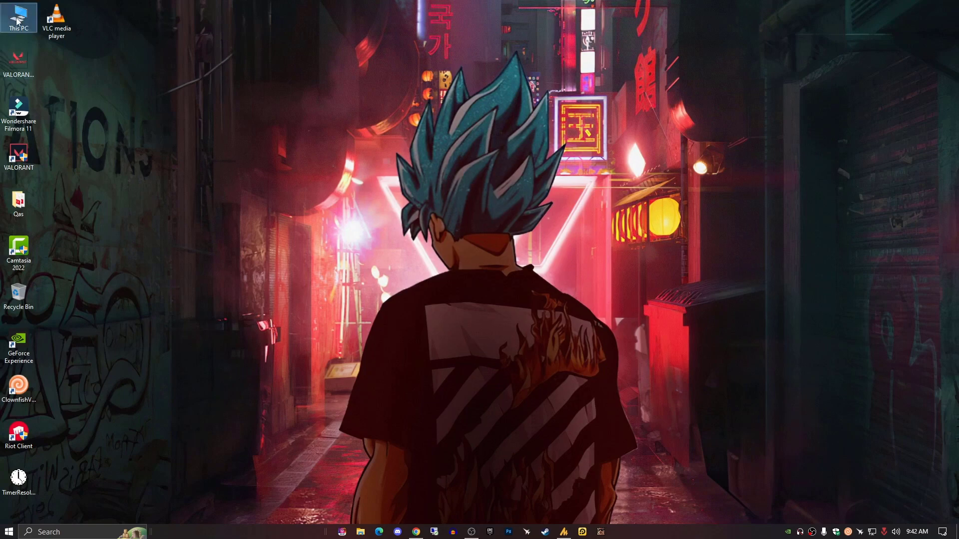
right_click(19, 18)
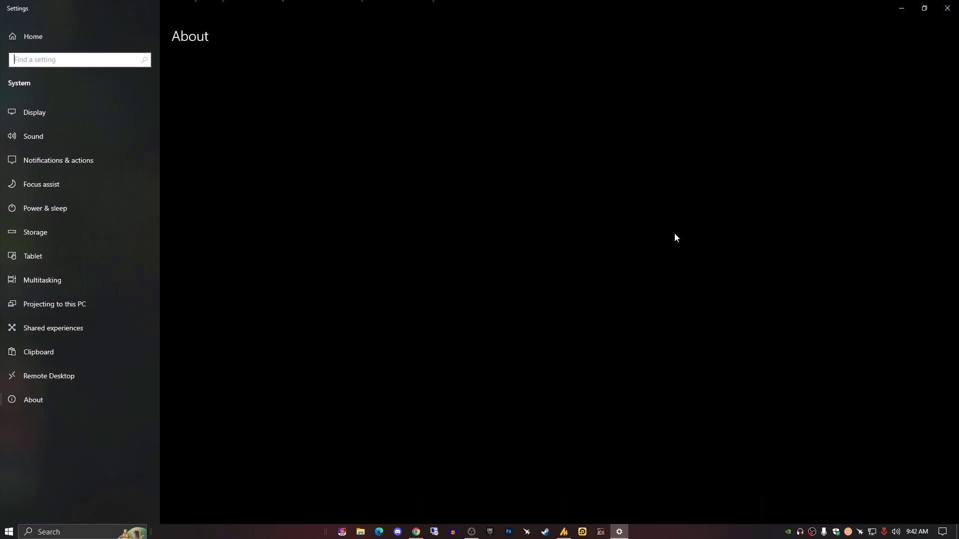
- Launch Device Manager from Related settings and maximize its window
click(33, 400)
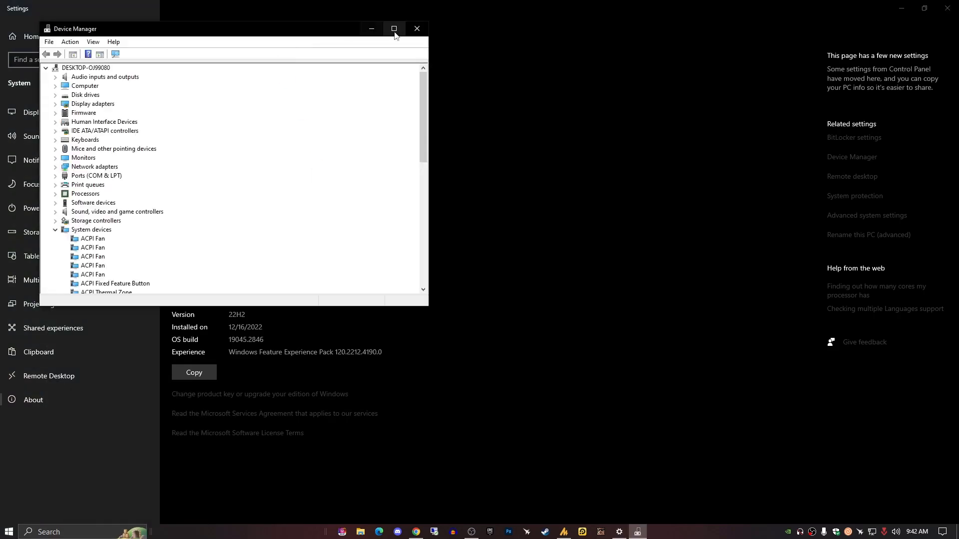
click(394, 29)
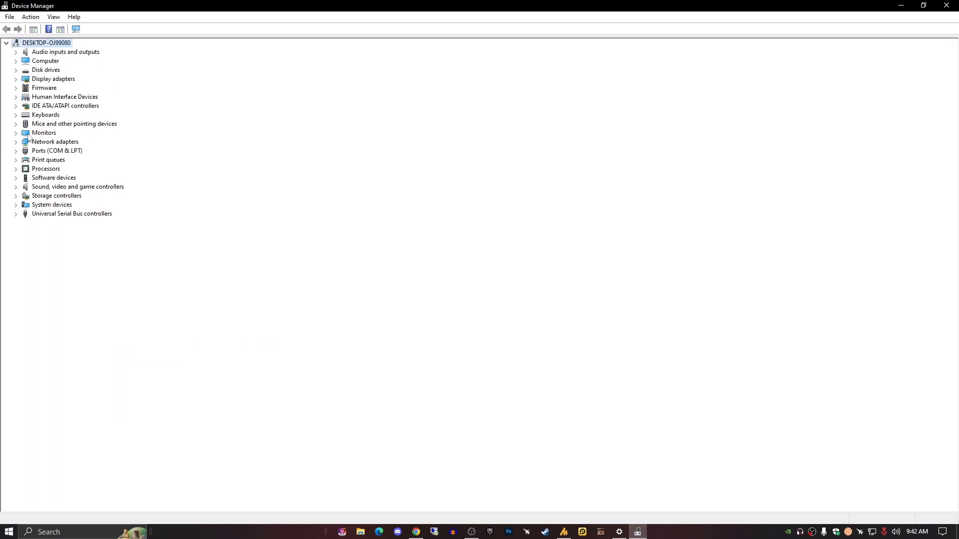
mouse_move(17, 141)
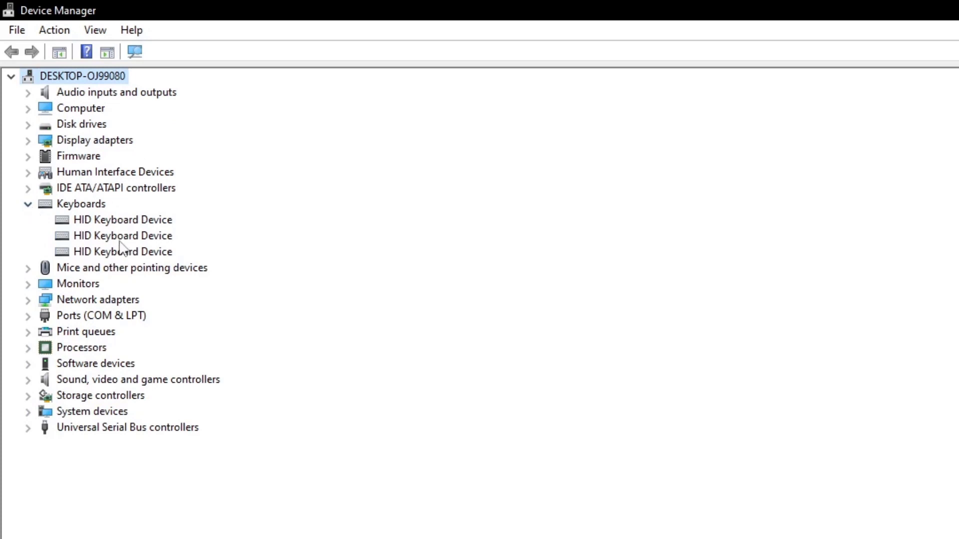
- Uninstall the first HID Keyboard Device and confirm its removal
click(122, 251)
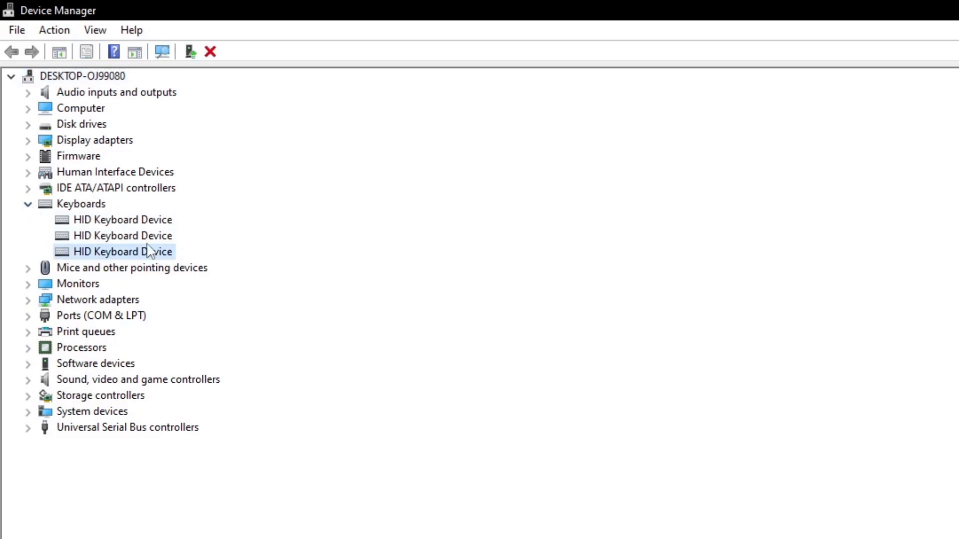
click(122, 219)
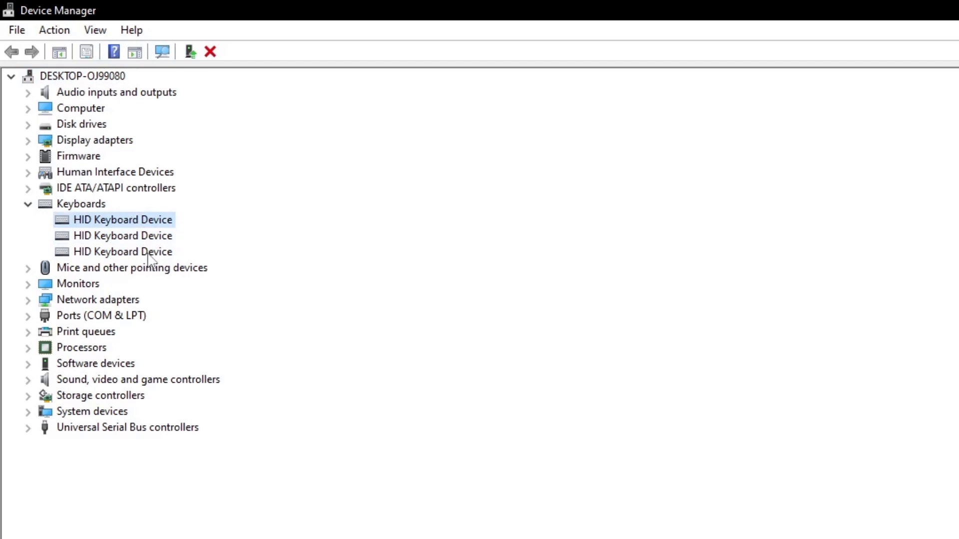
click(210, 51)
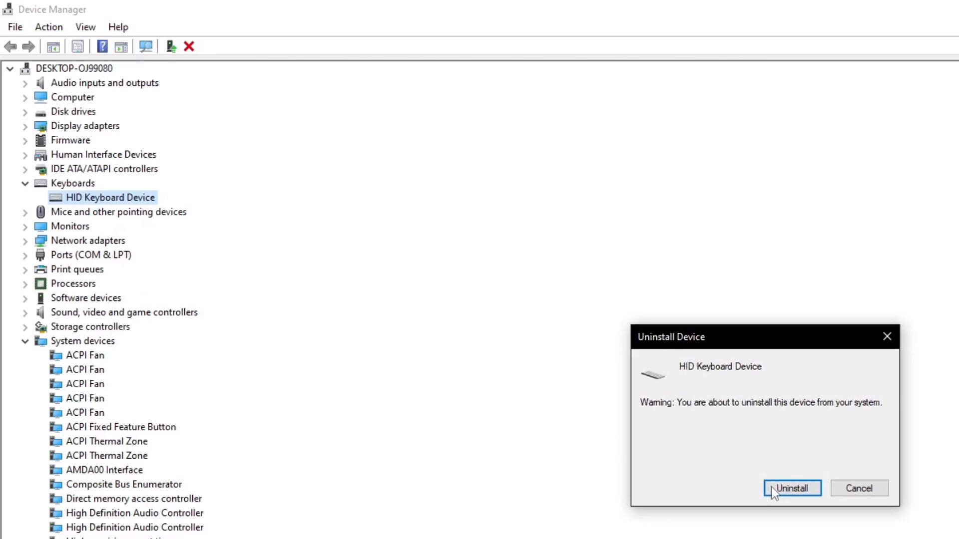
click(791, 488)
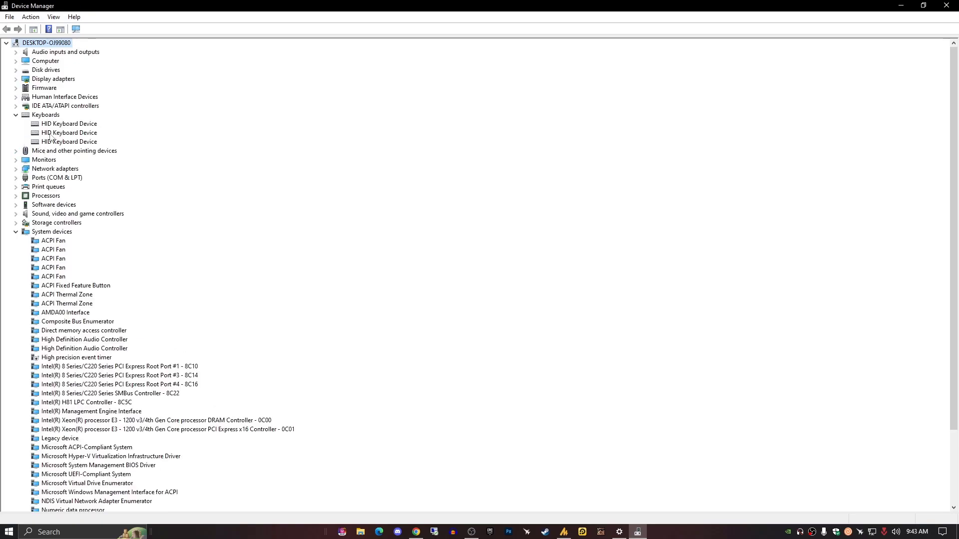
- Start Update Driver from the first HID Keyboard Device's properties
right_click(69, 124)
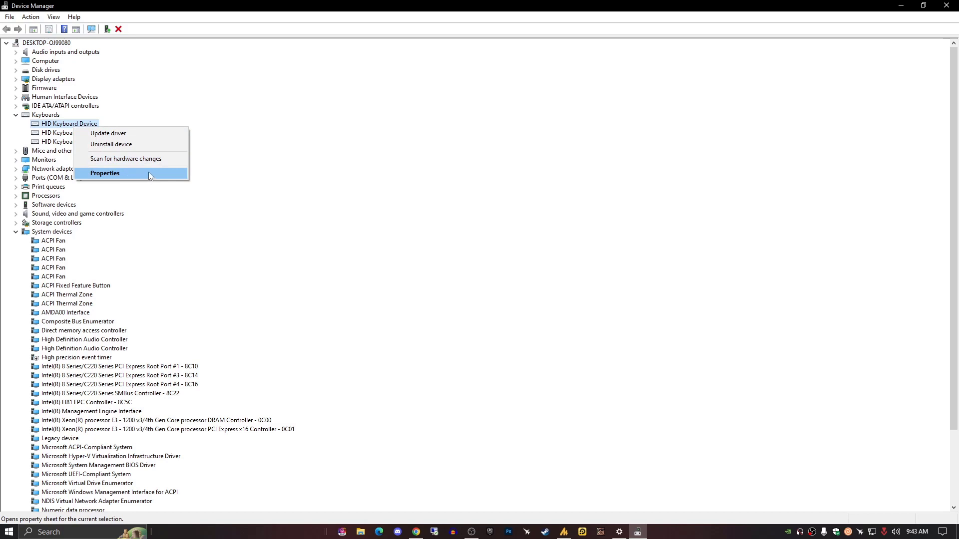
click(105, 174)
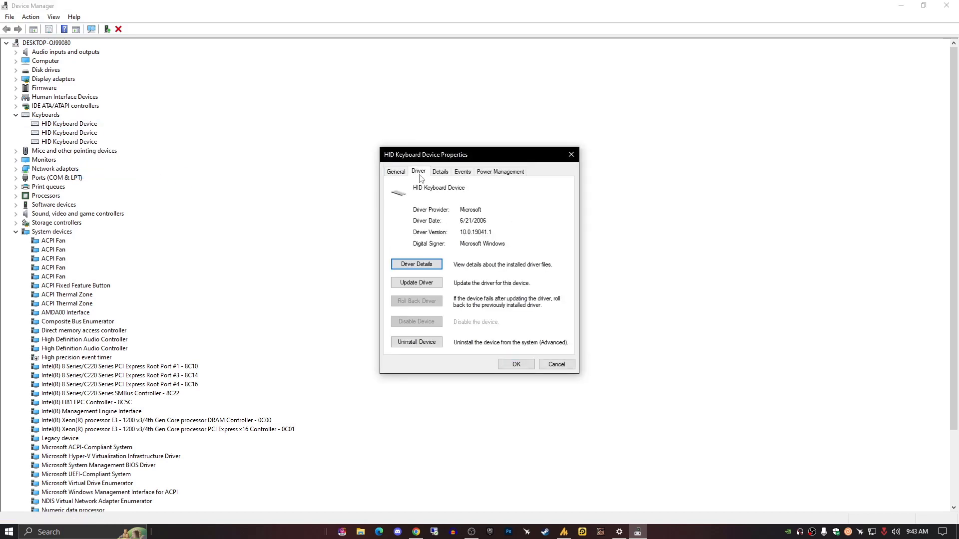
click(416, 282)
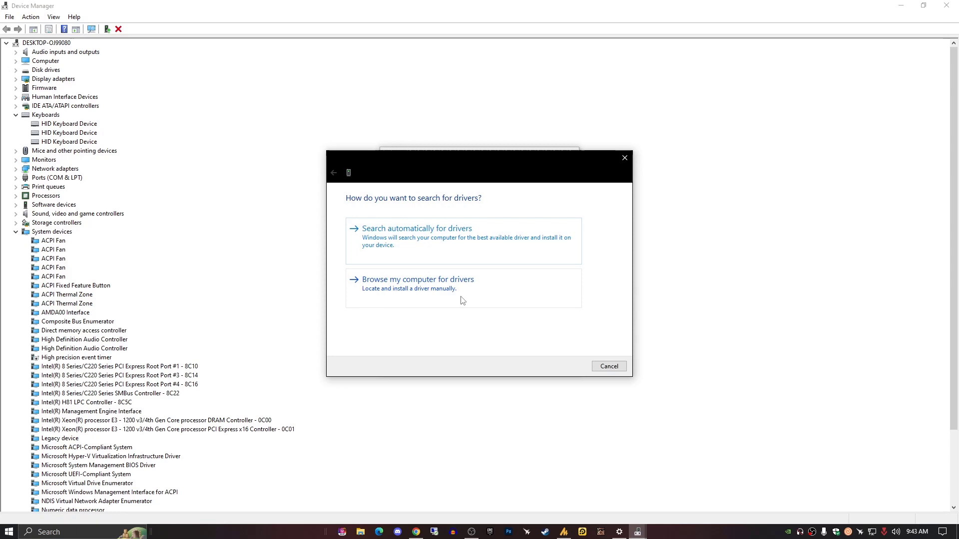
- Pick HID-compliant device from the list of compatible drivers, then cancel the update
click(417, 280)
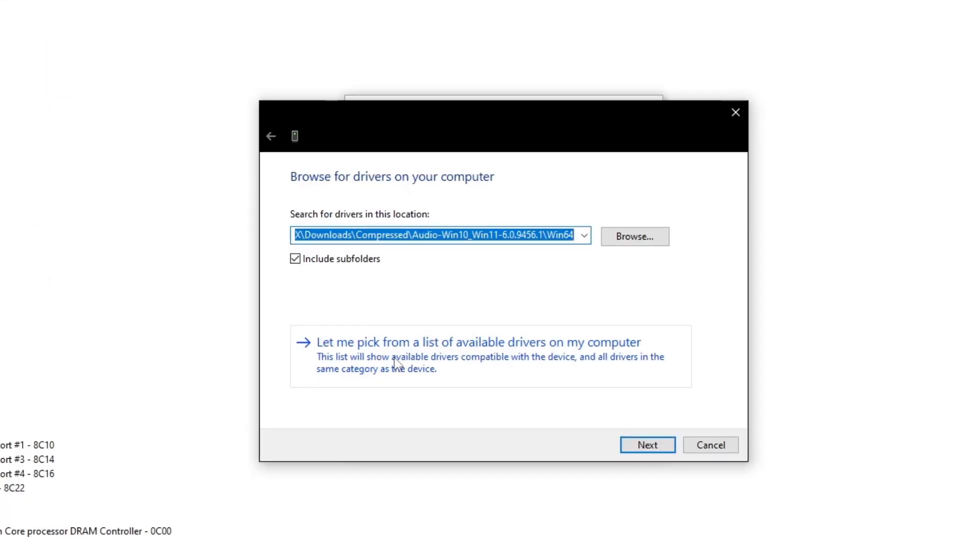
click(477, 342)
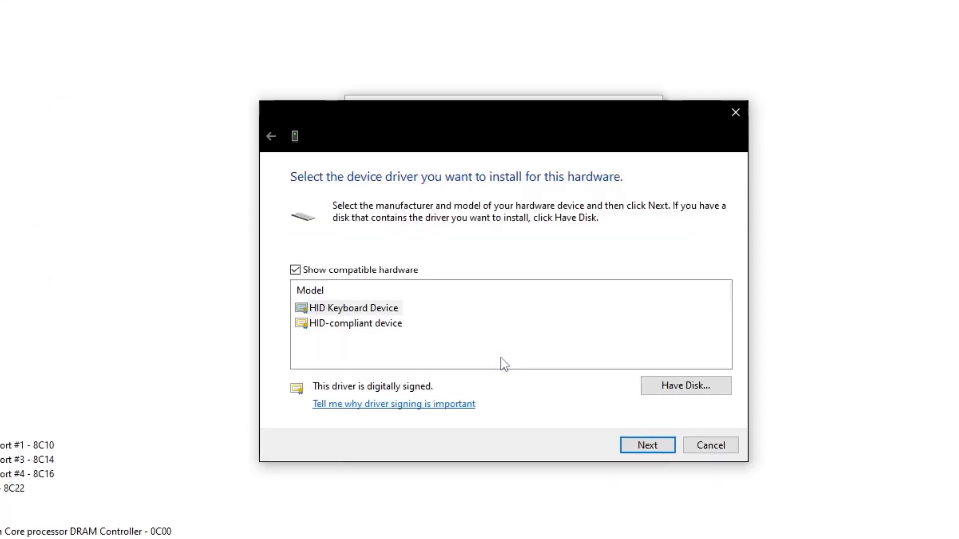
click(355, 323)
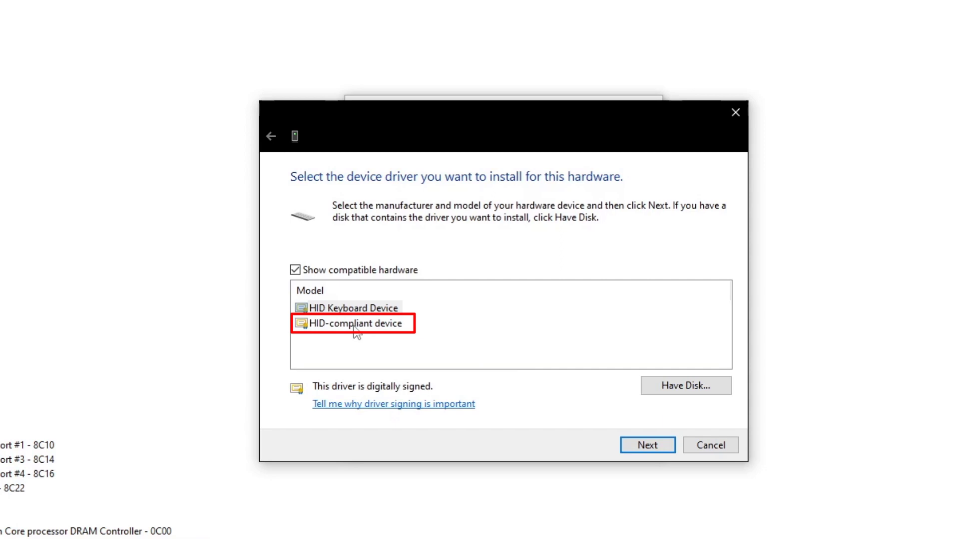
click(352, 307)
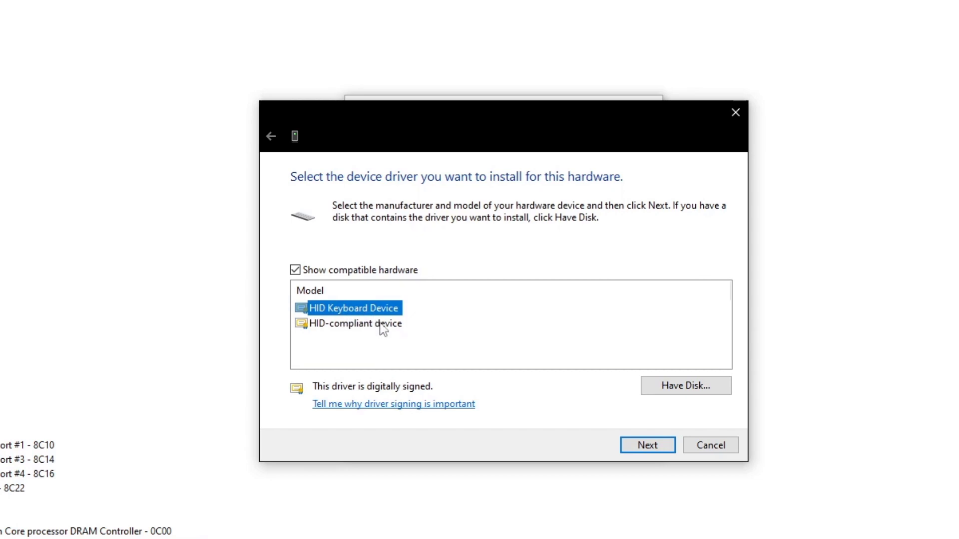
click(357, 323)
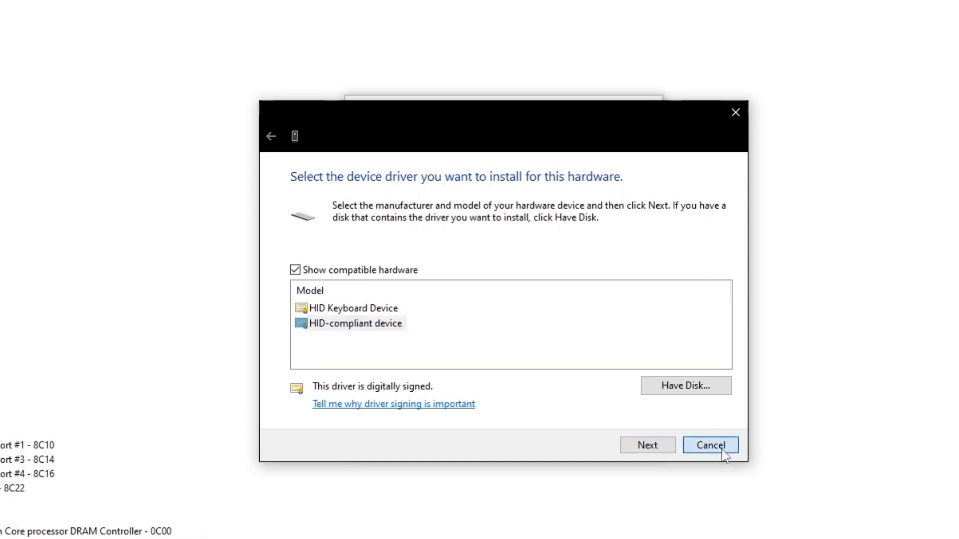
click(709, 444)
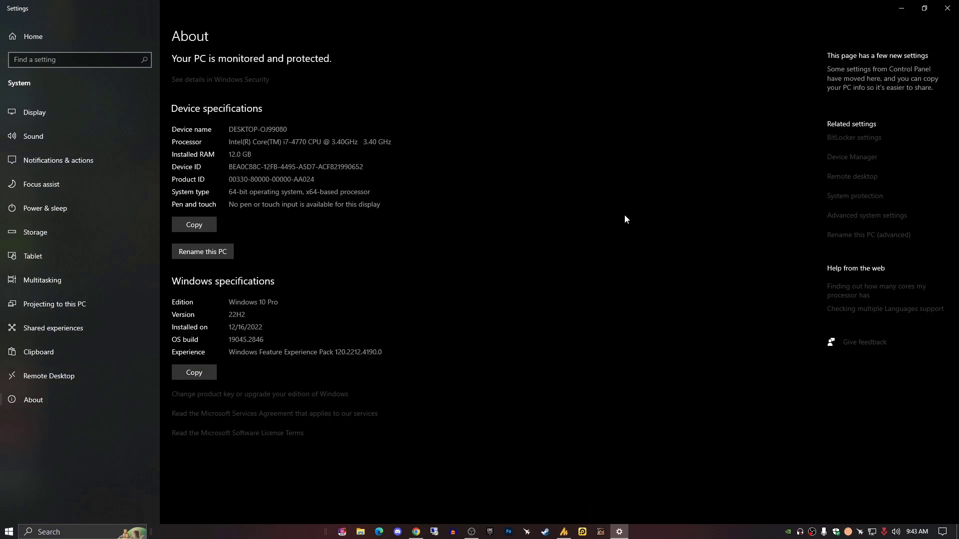
mouse_move(567, 261)
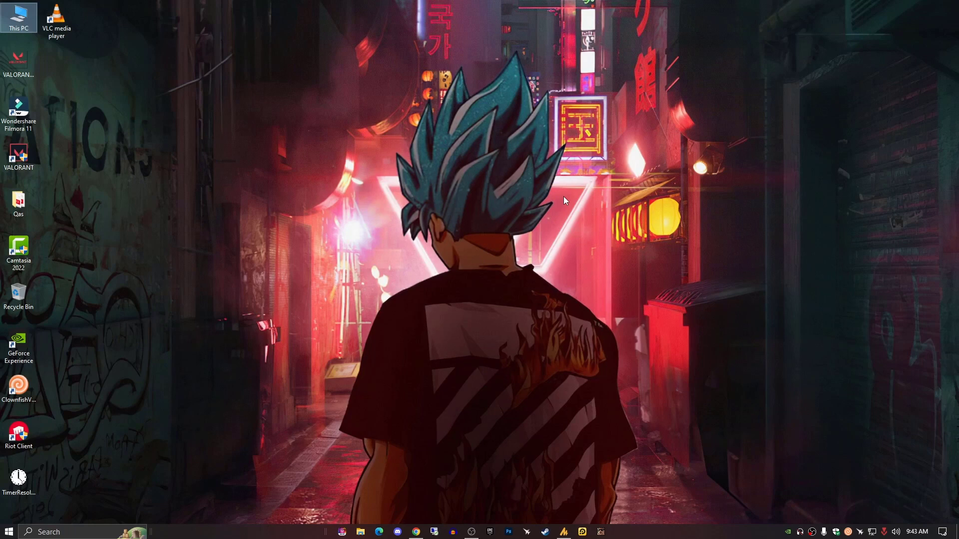
mouse_move(429, 499)
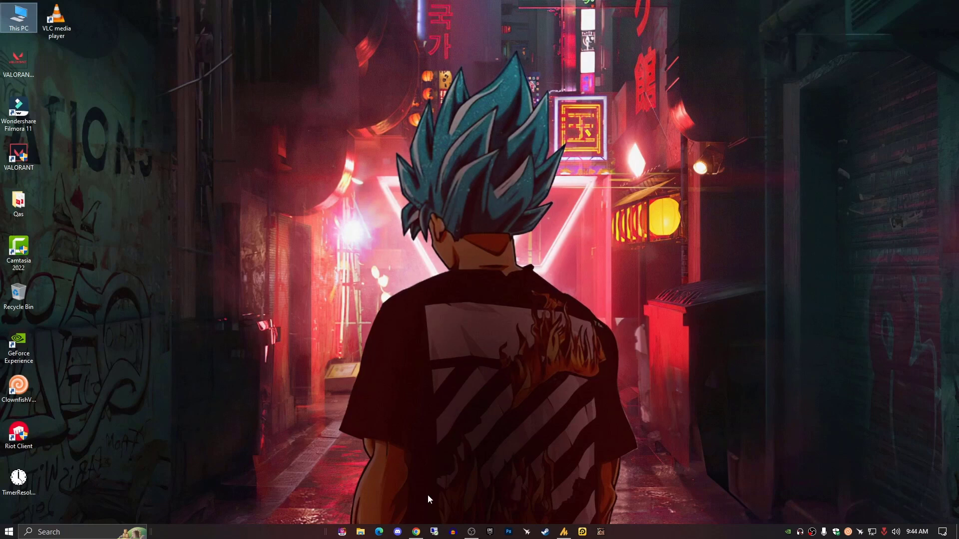
mouse_move(428, 506)
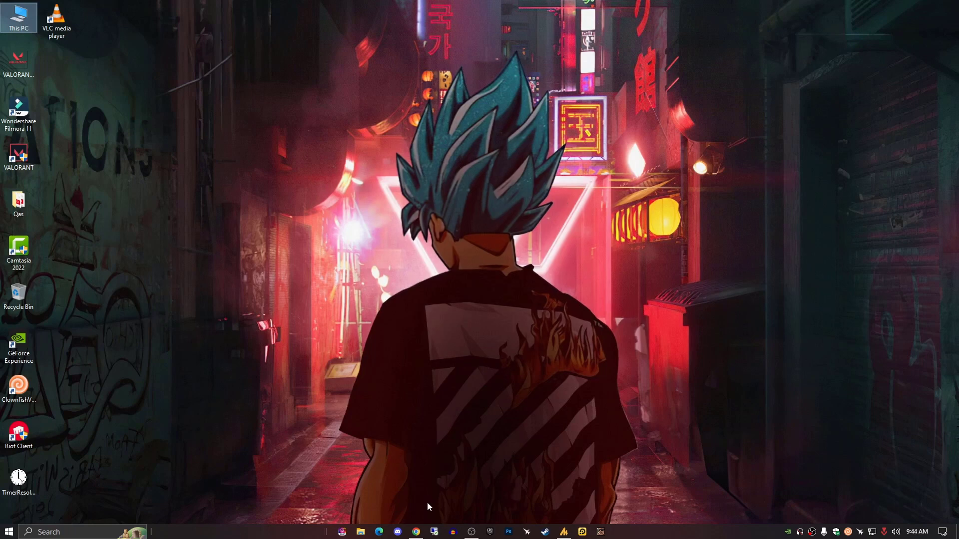